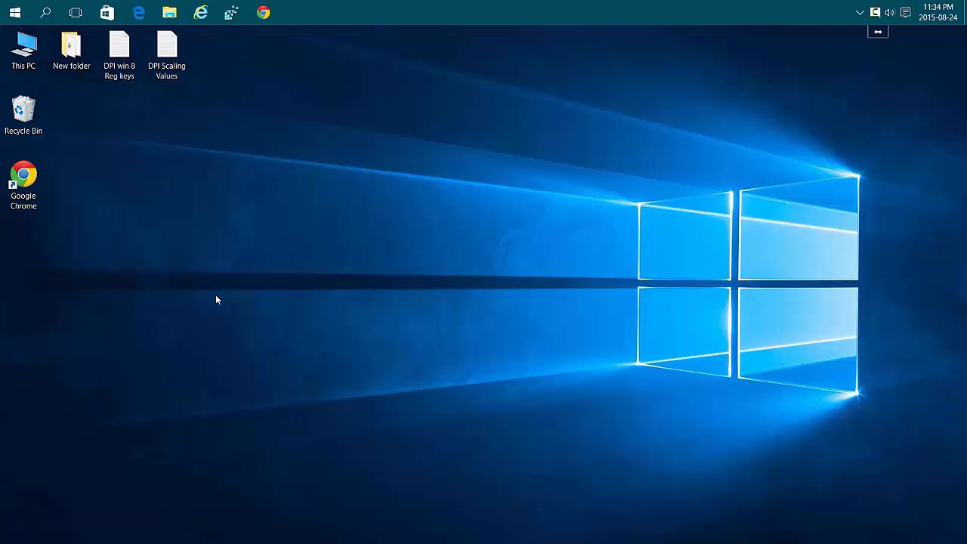
# Step: In Chrome shortcut's Compatibility properties, tick 'Disable display scaling on high DPI settings'
pyautogui.click(23, 182)
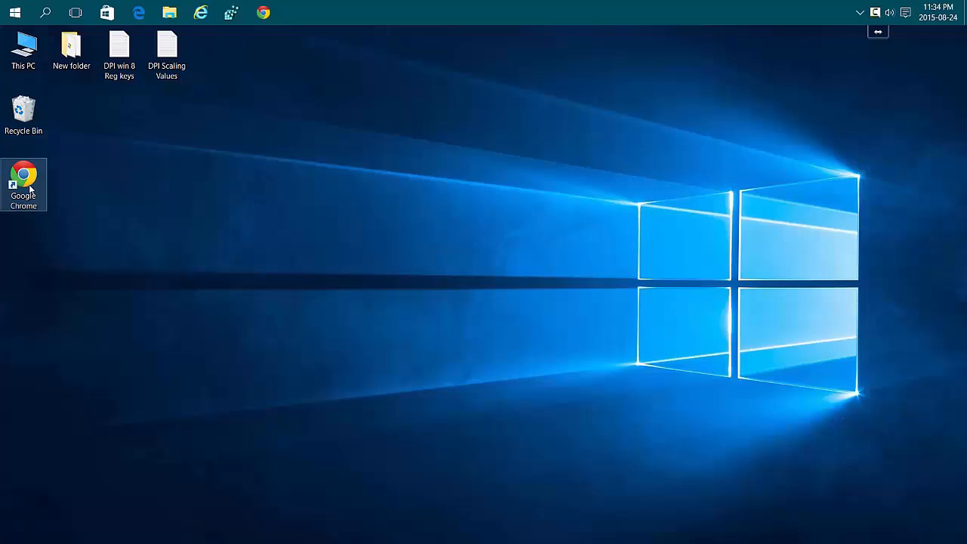
pyautogui.rightClick(24, 175)
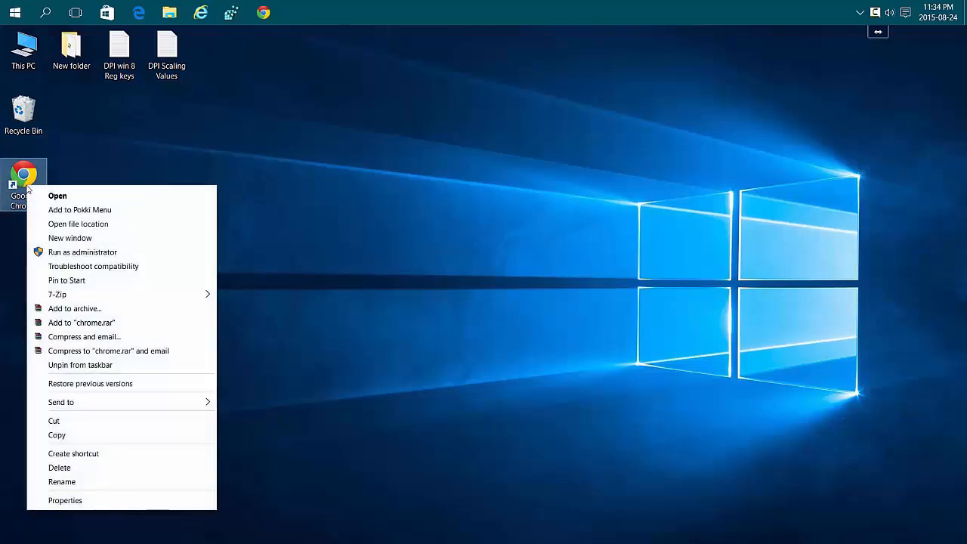
pyautogui.moveTo(65, 501)
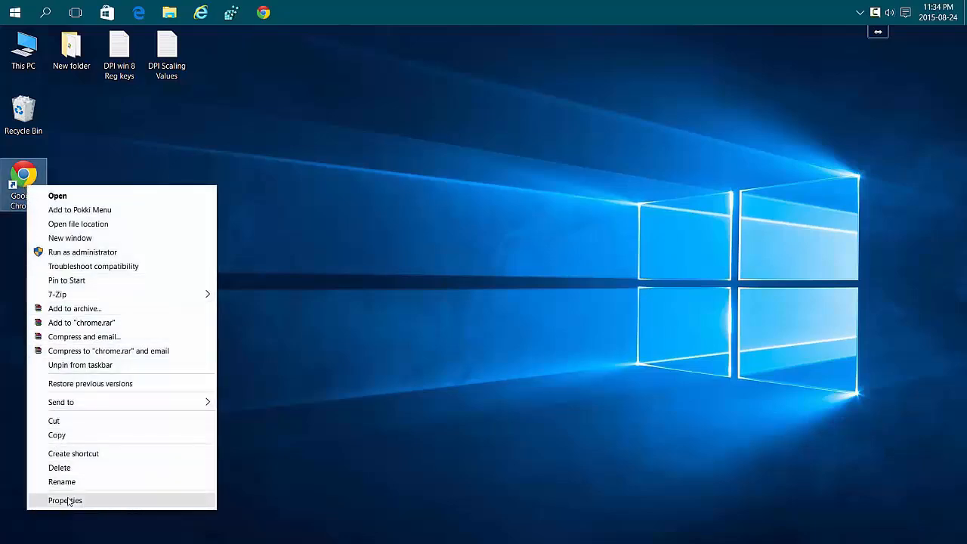
pyautogui.click(65, 501)
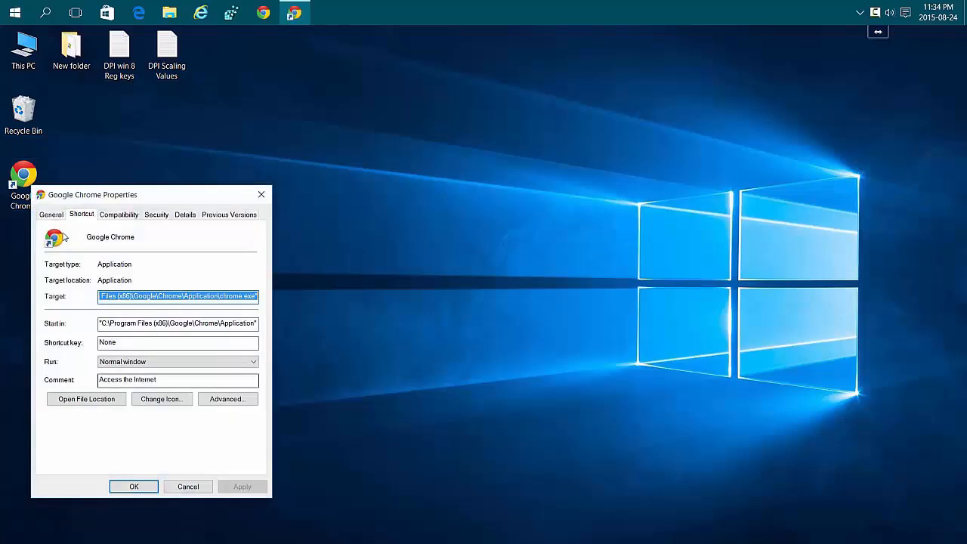
pyautogui.click(118, 214)
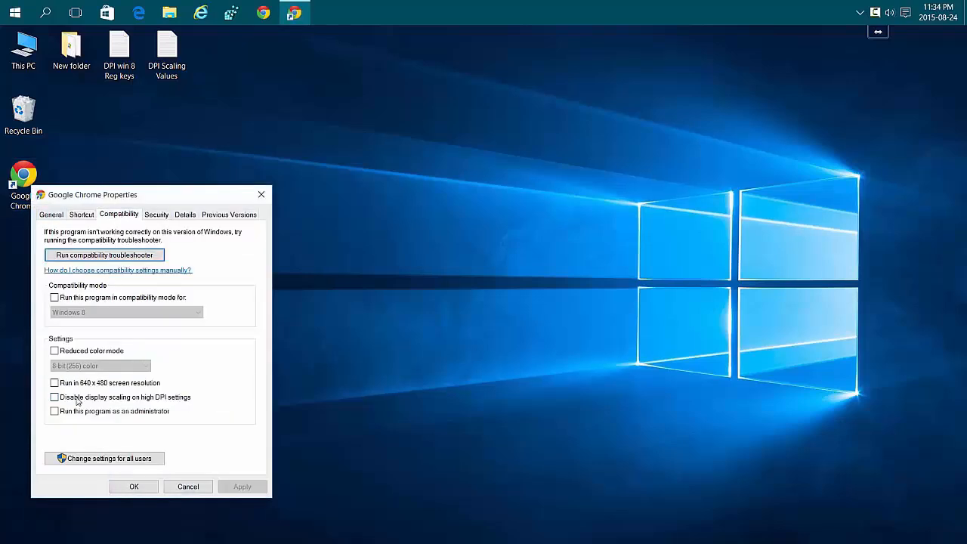
pyautogui.click(54, 396)
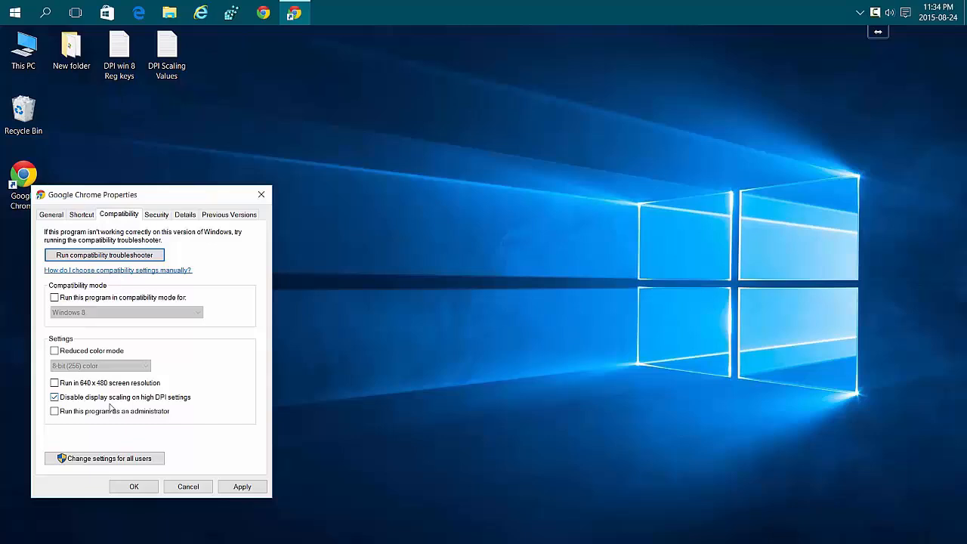
pyautogui.moveTo(181, 402)
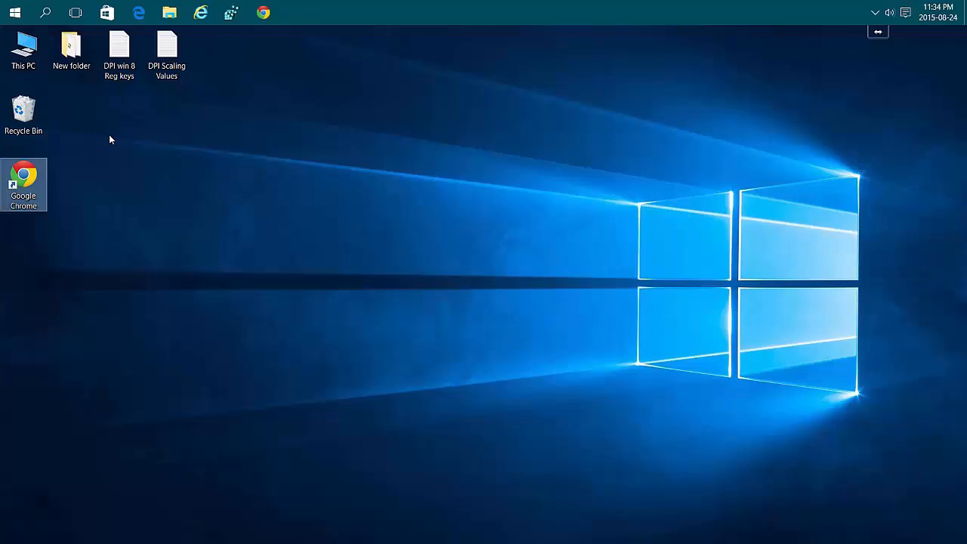
pyautogui.moveTo(145, 172)
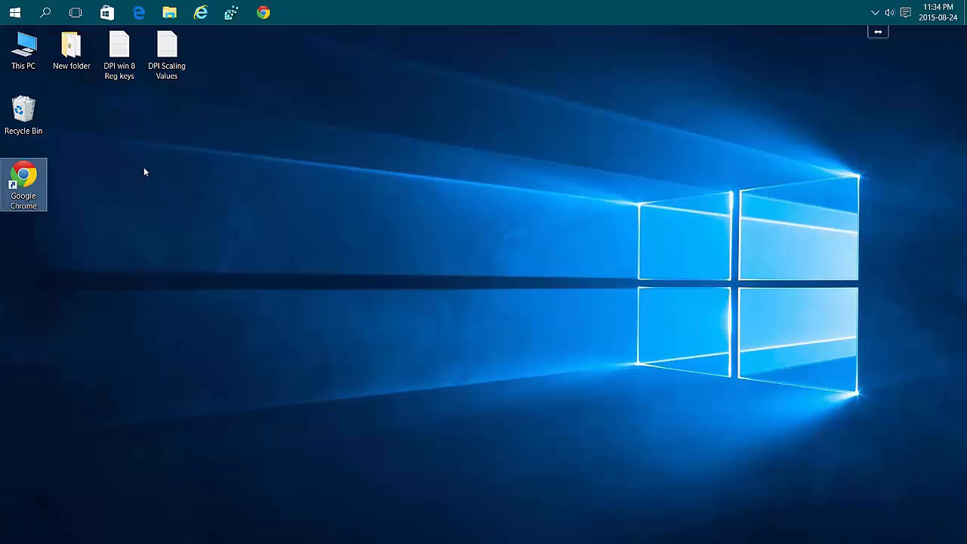
pyautogui.moveTo(118, 161)
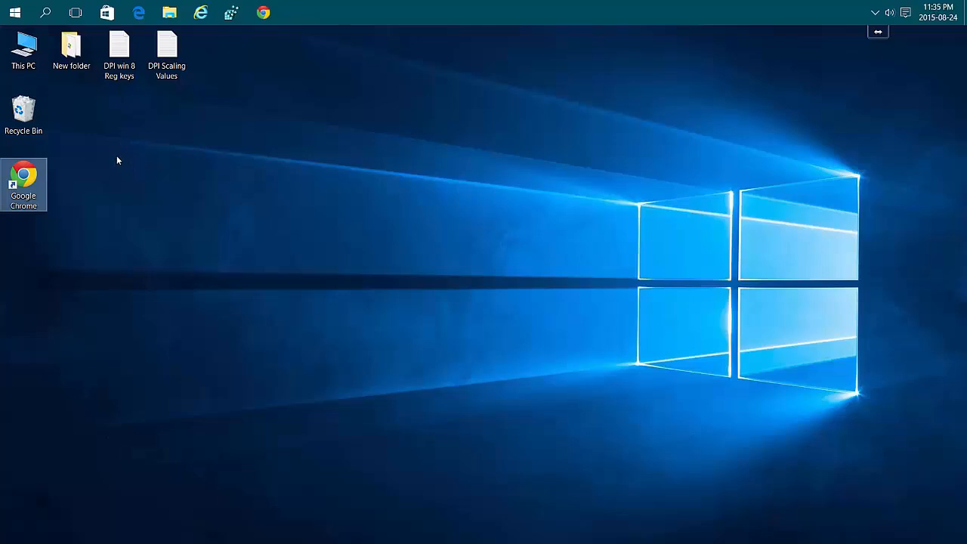
# Step: Create a New Text Document on the desktop from the desktop's context menu
pyautogui.rightClick(118, 160)
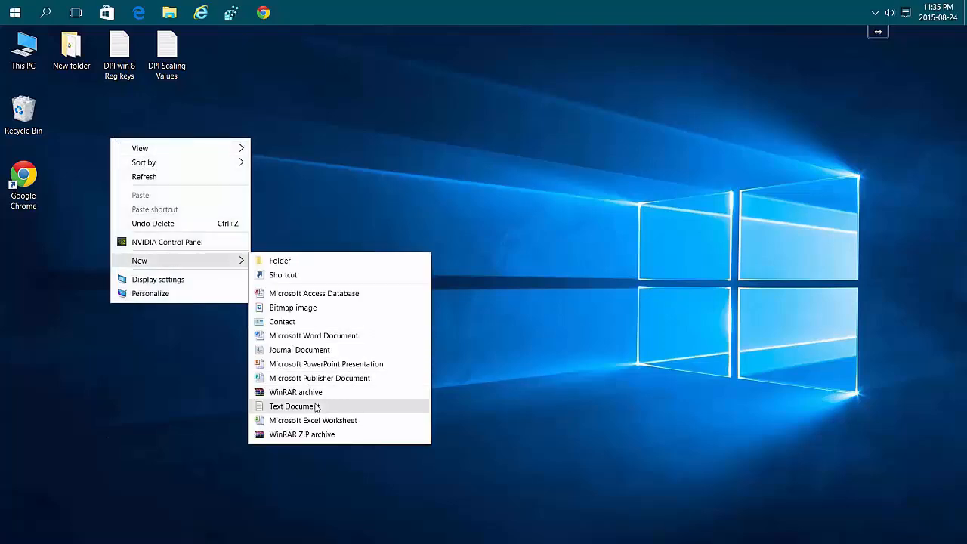
pyautogui.click(293, 405)
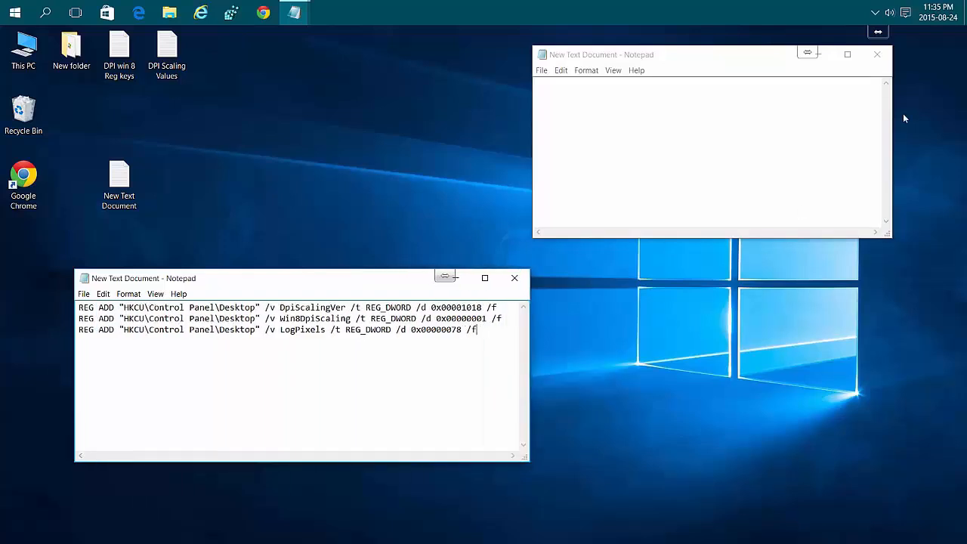
# Step: Open the DPI Scaling Values note beside the script whose LogPixels line uses 0x00000078
pyautogui.doubleClick(166, 49)
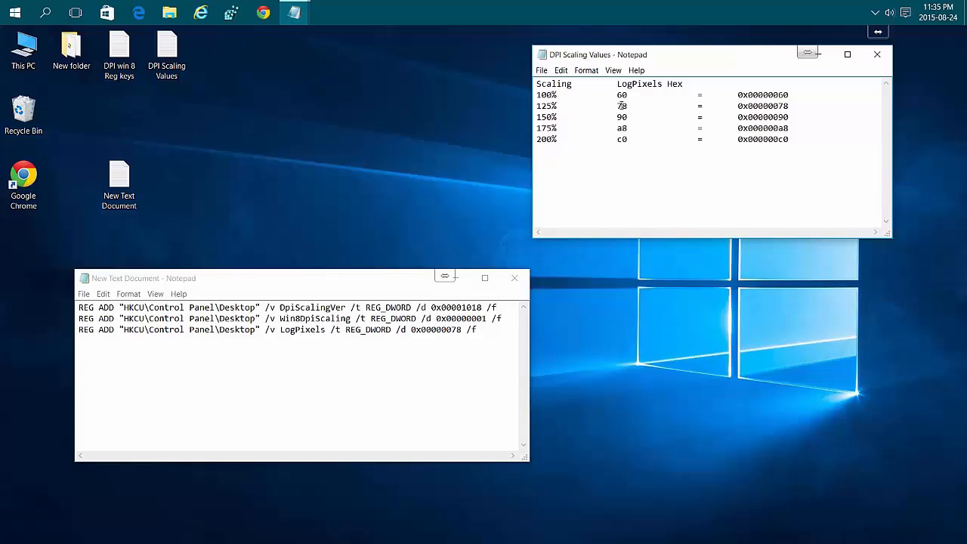
pyautogui.click(619, 148)
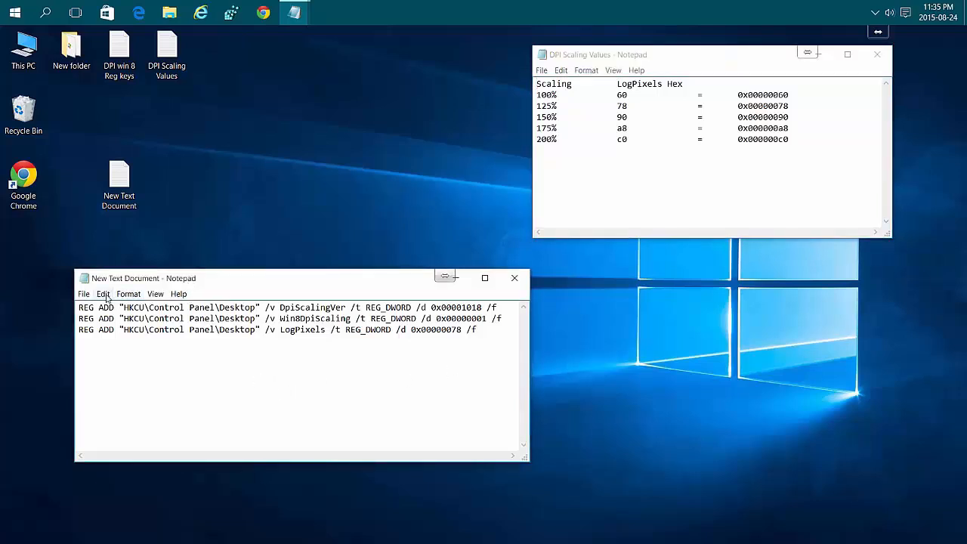
# Step: Save the script to the desktop as 'DPI win 8 Reg keys.cmd' via Save As
pyautogui.click(85, 293)
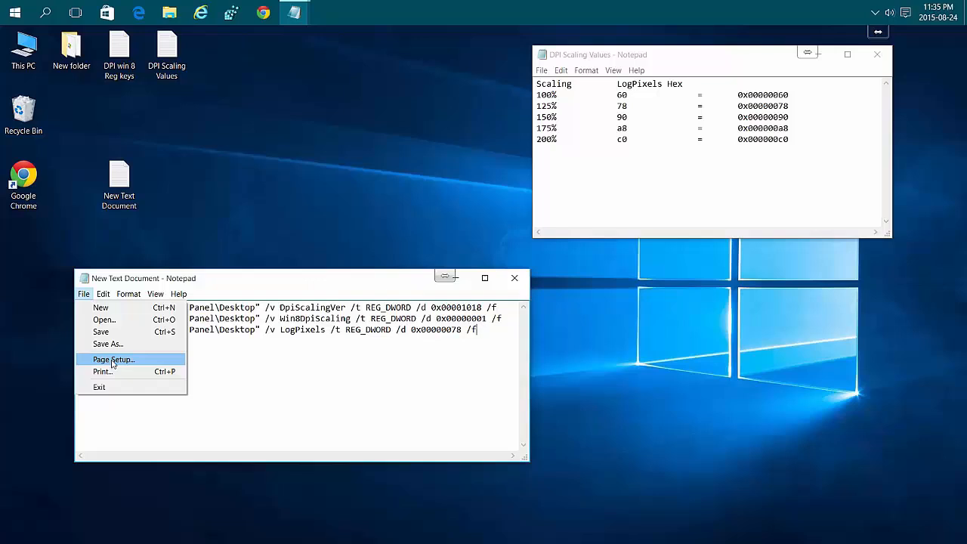
pyautogui.click(109, 345)
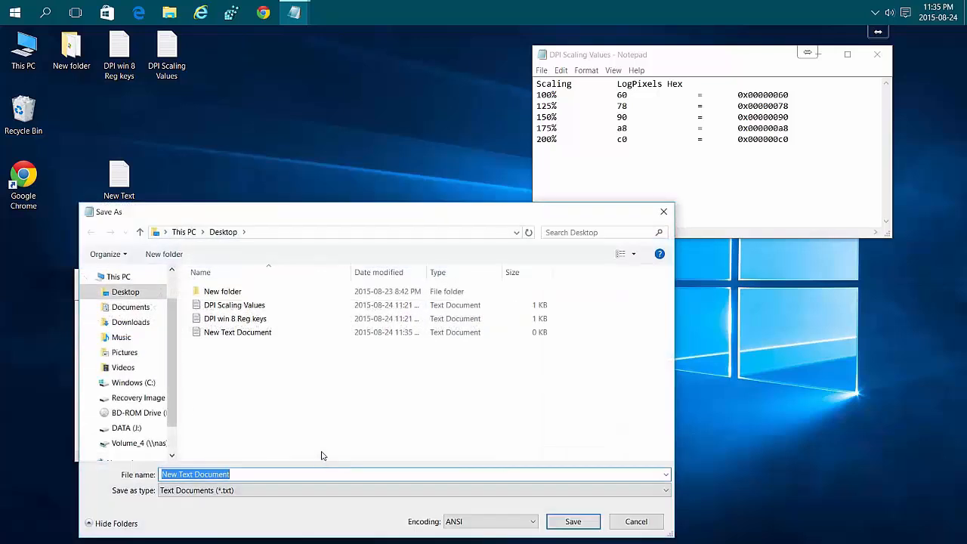
pyautogui.moveTo(296, 447)
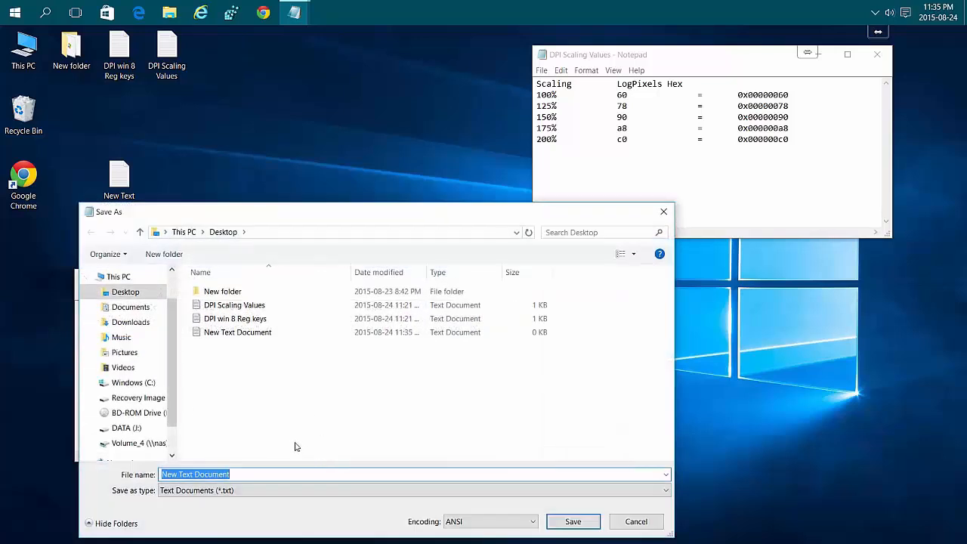
pyautogui.write('D')
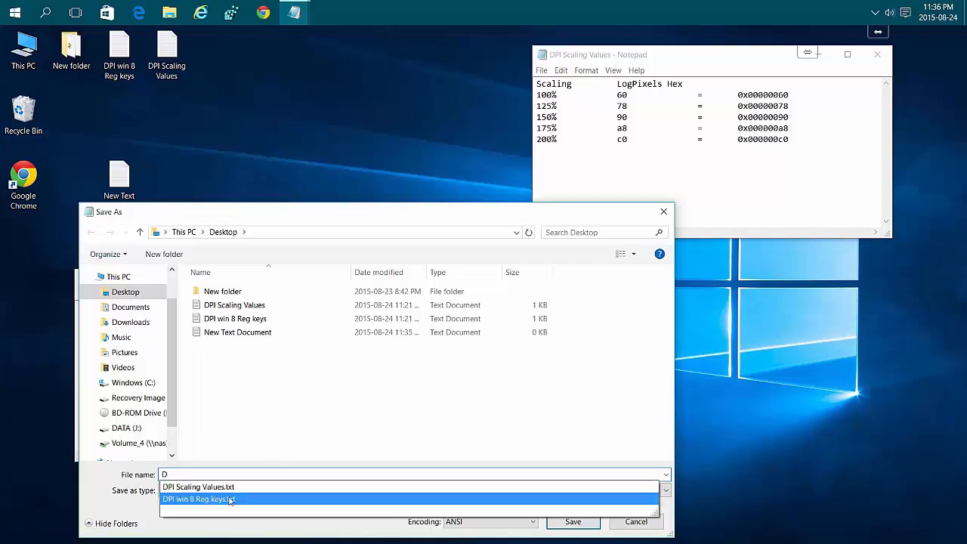
pyautogui.click(199, 498)
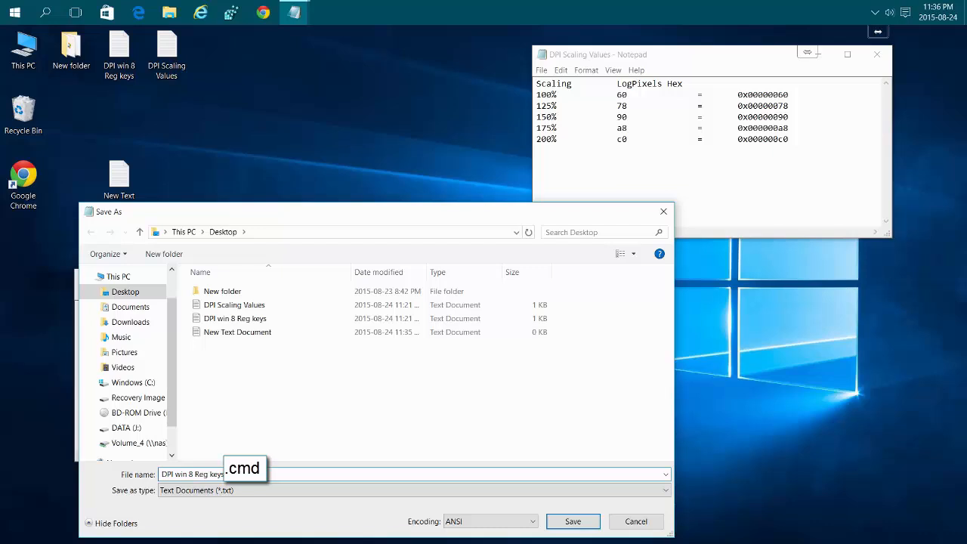
pyautogui.click(572, 522)
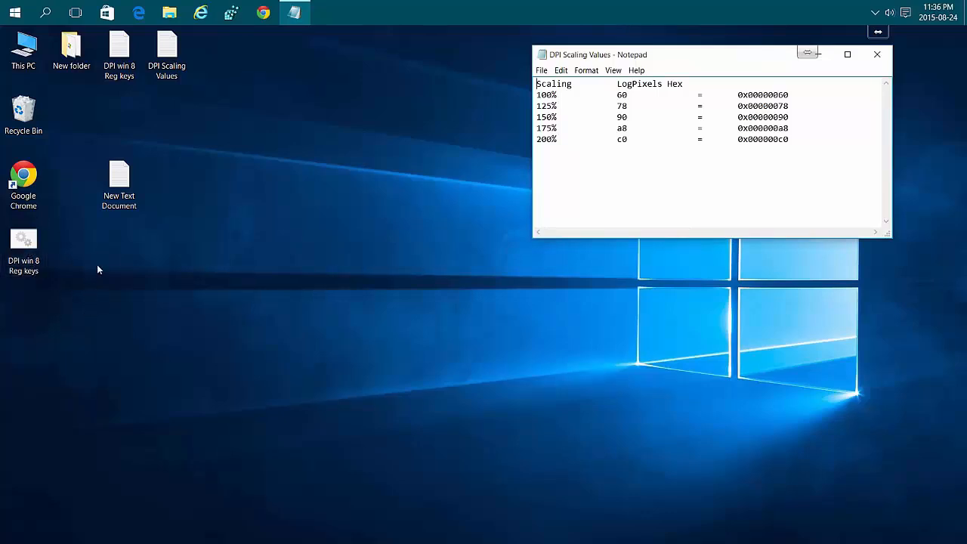
pyautogui.moveTo(14, 12)
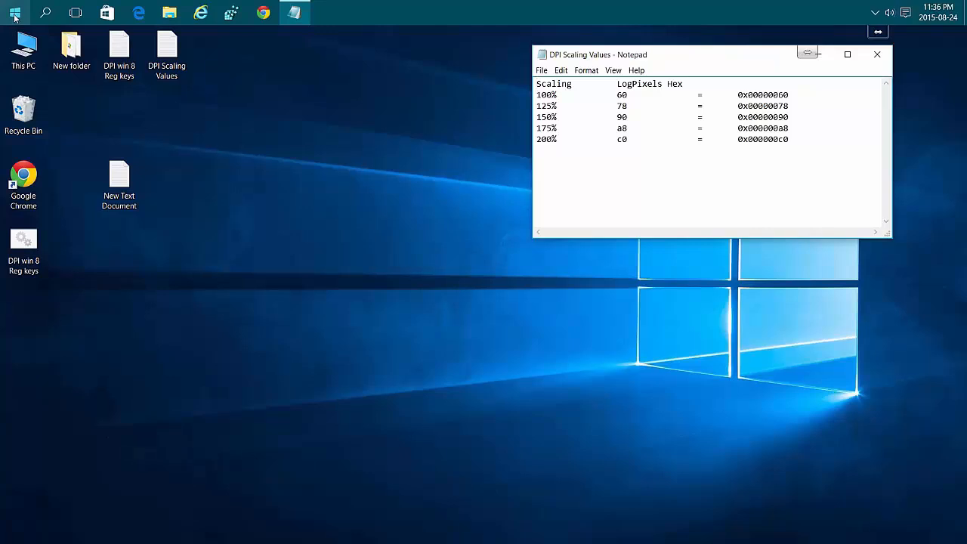
# Step: Run shell:startup from the Start menu's Run prompt to open the Startup folder
pyautogui.rightClick(14, 12)
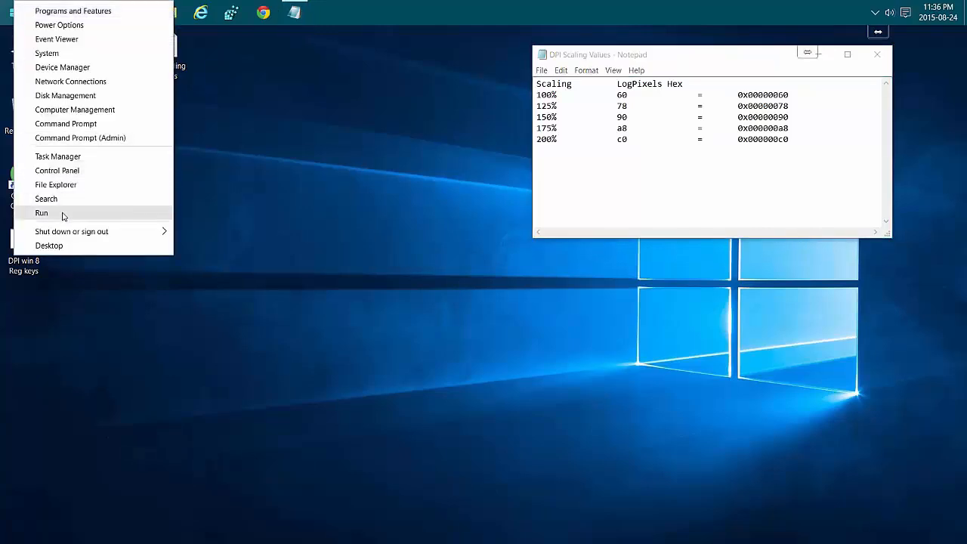
pyautogui.click(42, 211)
pyautogui.write('shell:startup')
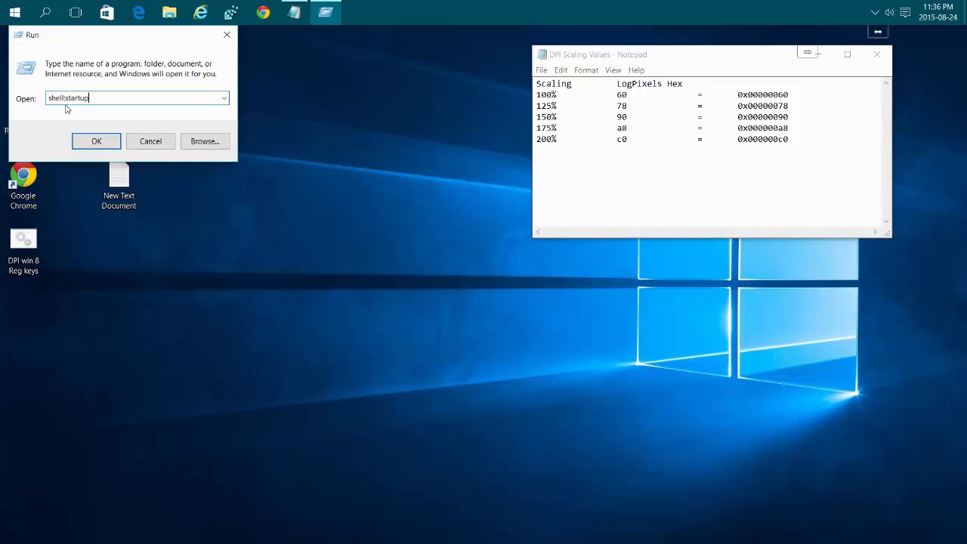
pyautogui.click(97, 140)
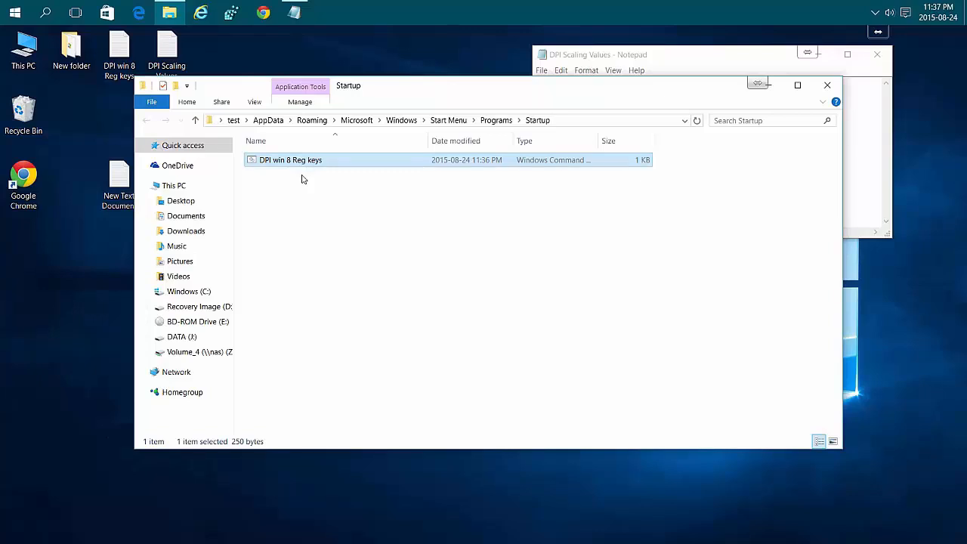
pyautogui.moveTo(284, 194)
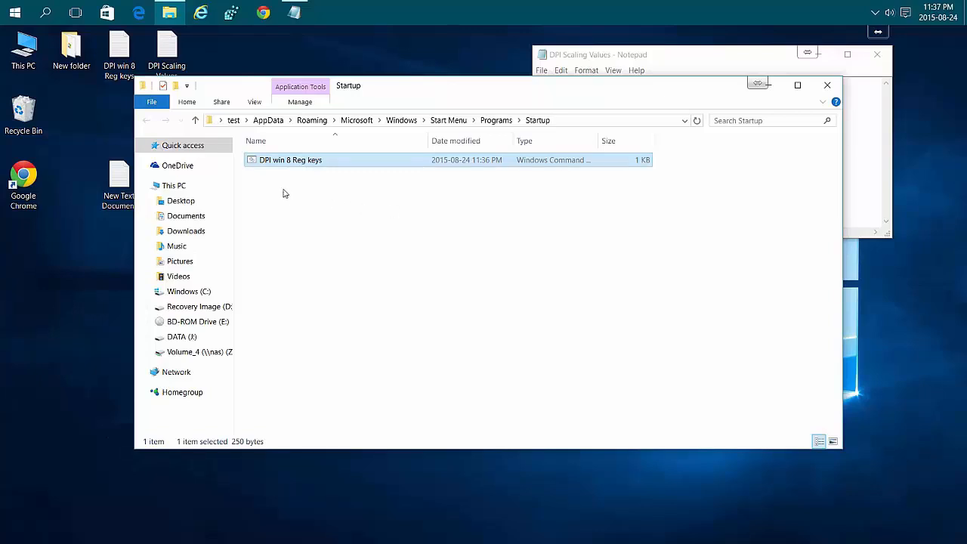
pyautogui.moveTo(320, 226)
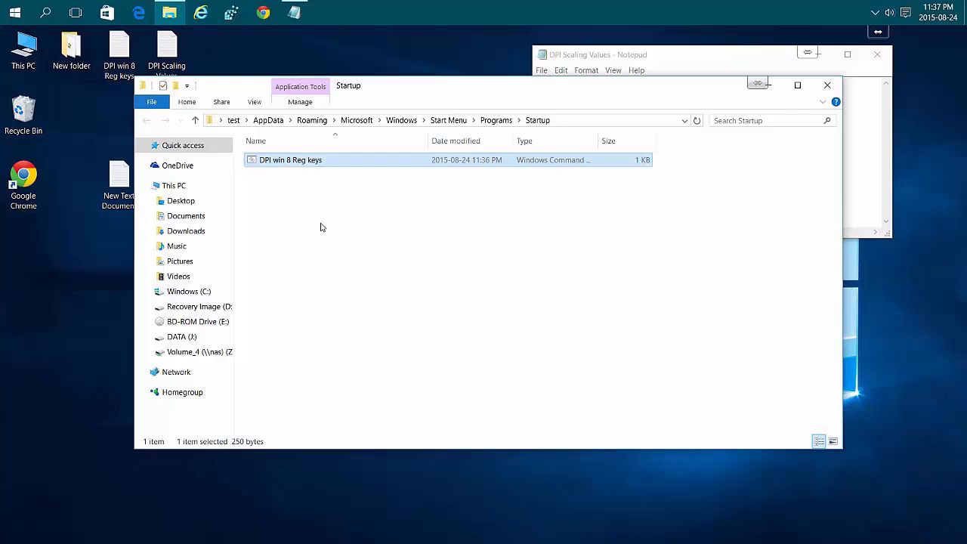
pyautogui.moveTo(526, 248)
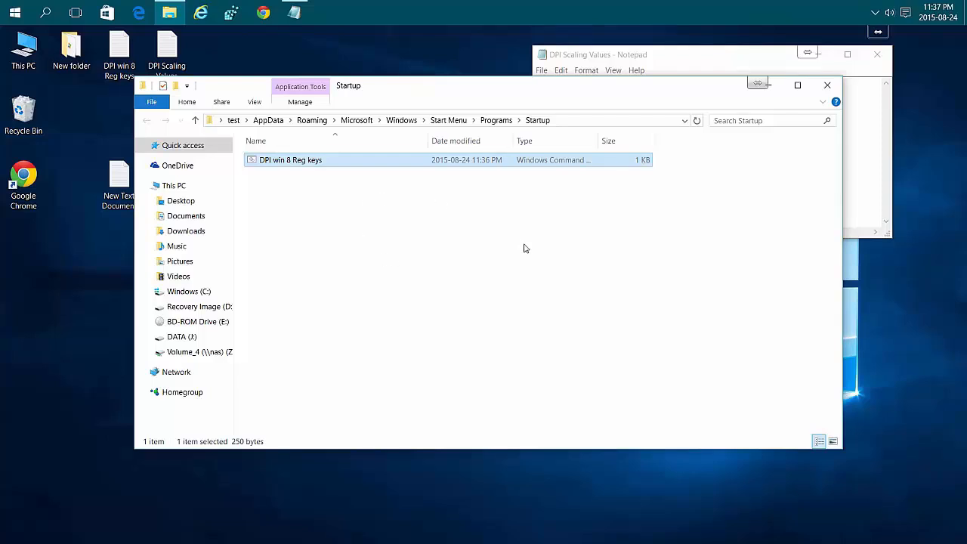
pyautogui.moveTo(275, 191)
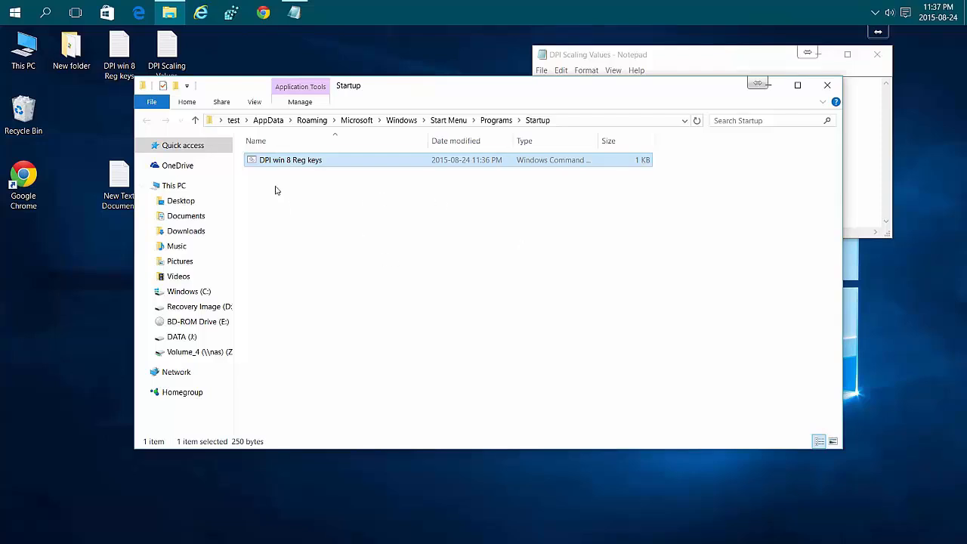
pyautogui.moveTo(385, 224)
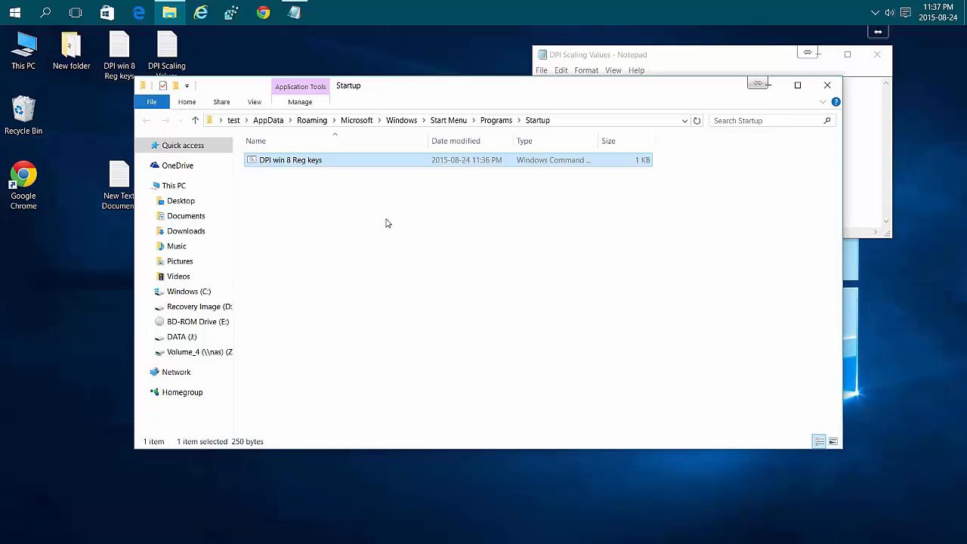
pyautogui.moveTo(257, 295)
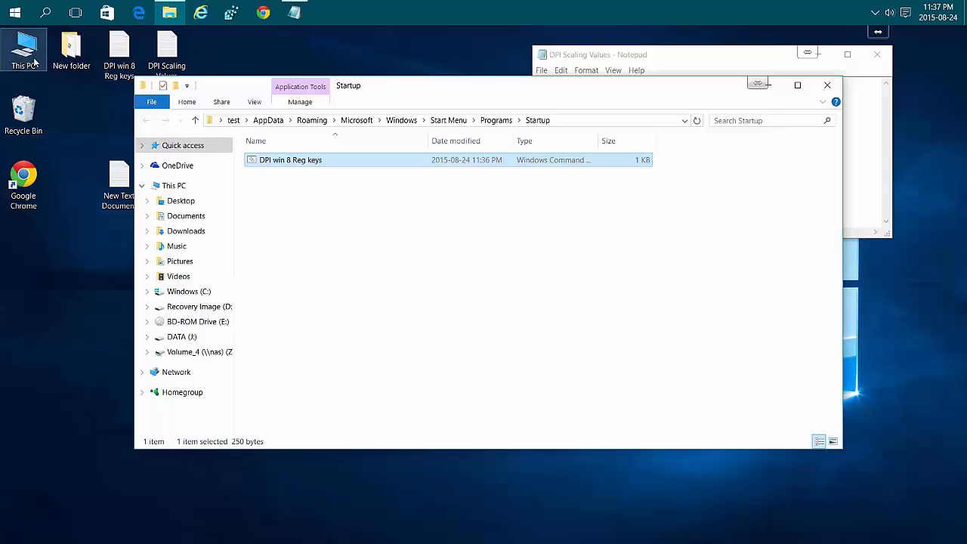
# Step: Reopen the Startup folder with shell:startup so the script can go back to the desktop
pyautogui.rightClick(15, 12)
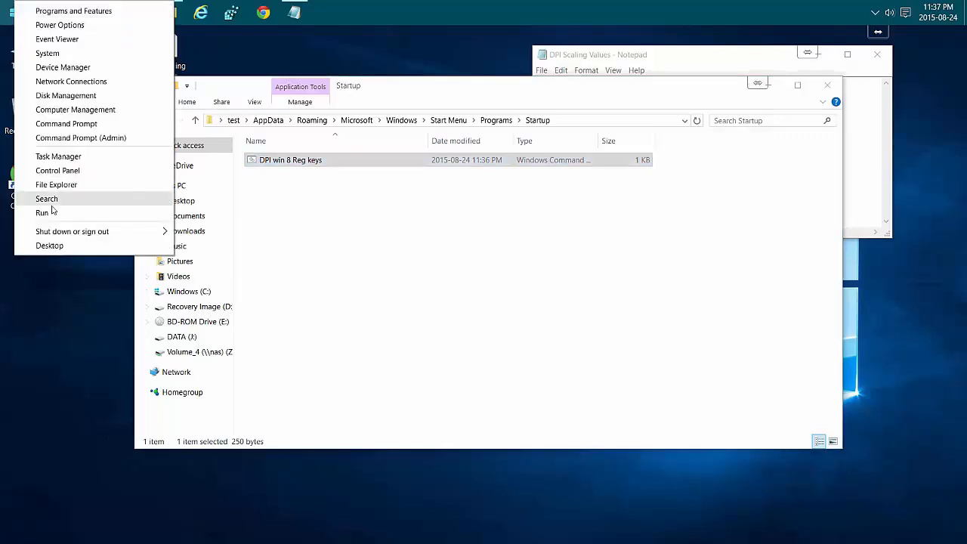
pyautogui.click(43, 212)
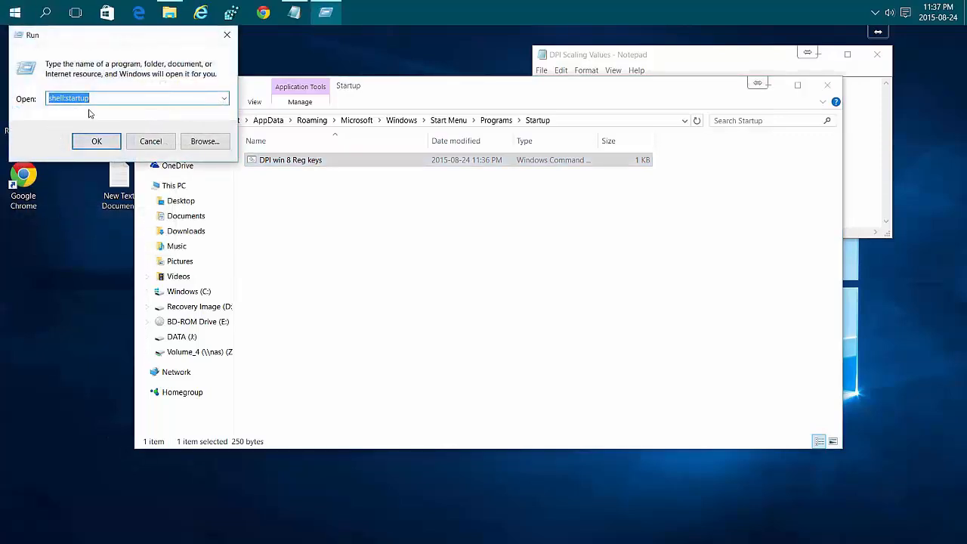
pyautogui.click(96, 141)
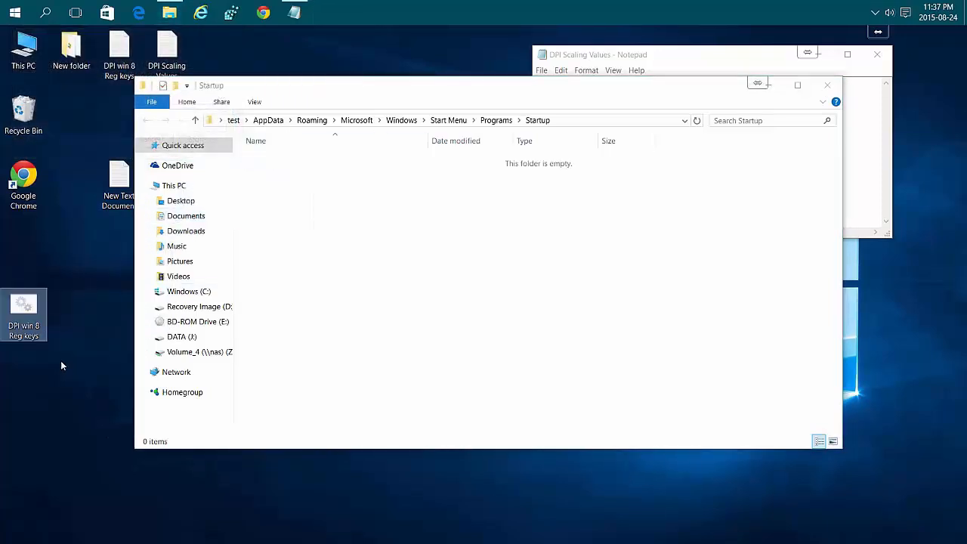
pyautogui.moveTo(78, 399)
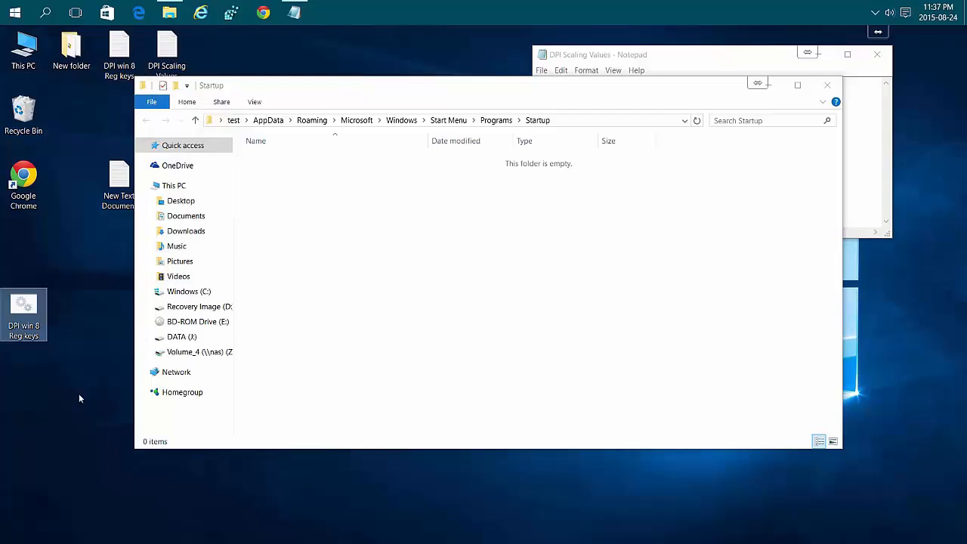